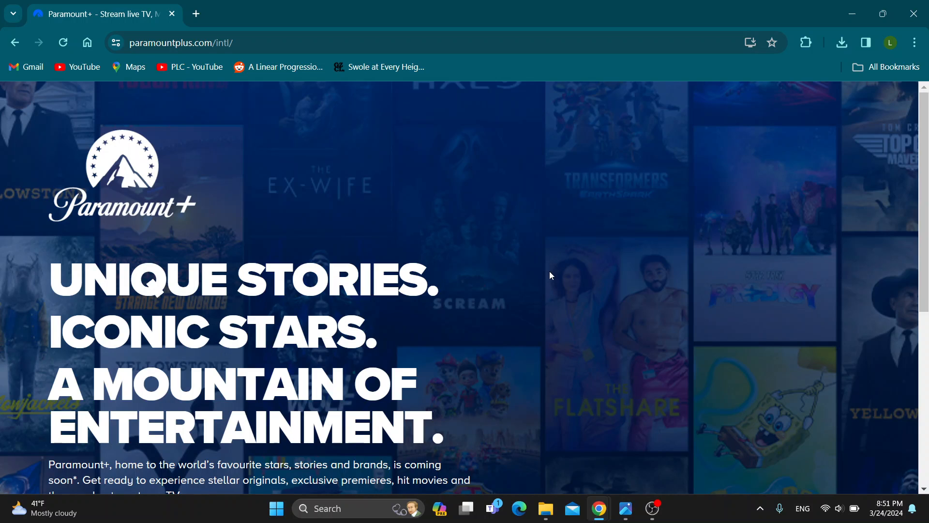
{"action": "mouse_move", "coordinate": [478, 253]}
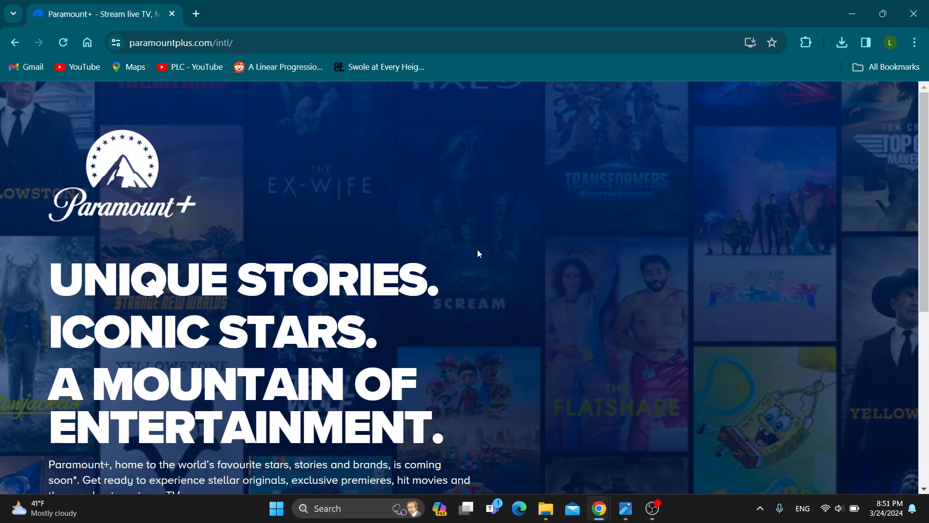
{"action": "mouse_move", "coordinate": [491, 299]}
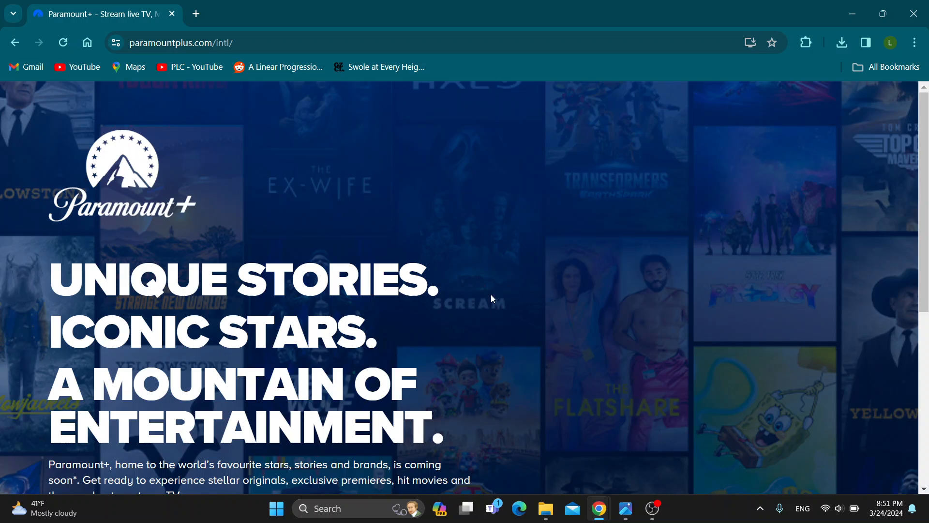
{"action": "mouse_move", "coordinate": [502, 319]}
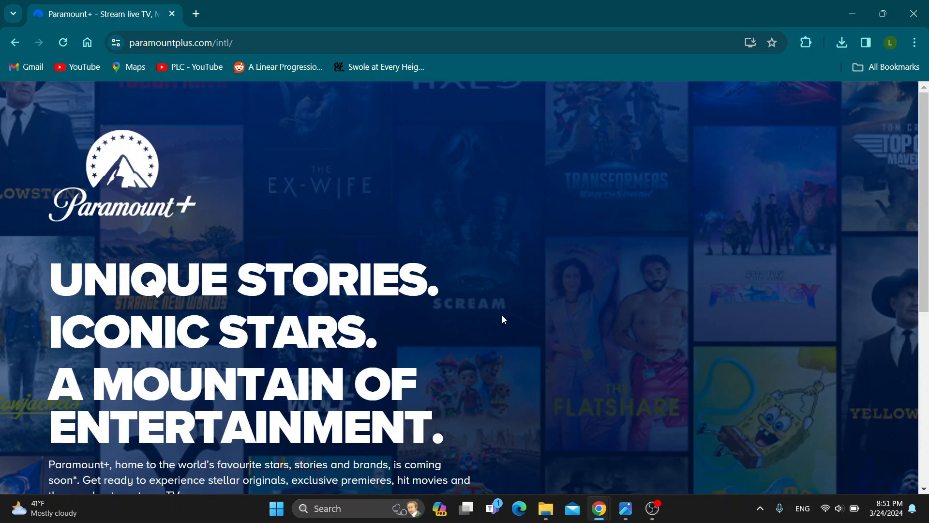
{"action": "mouse_move", "coordinate": [561, 341]}
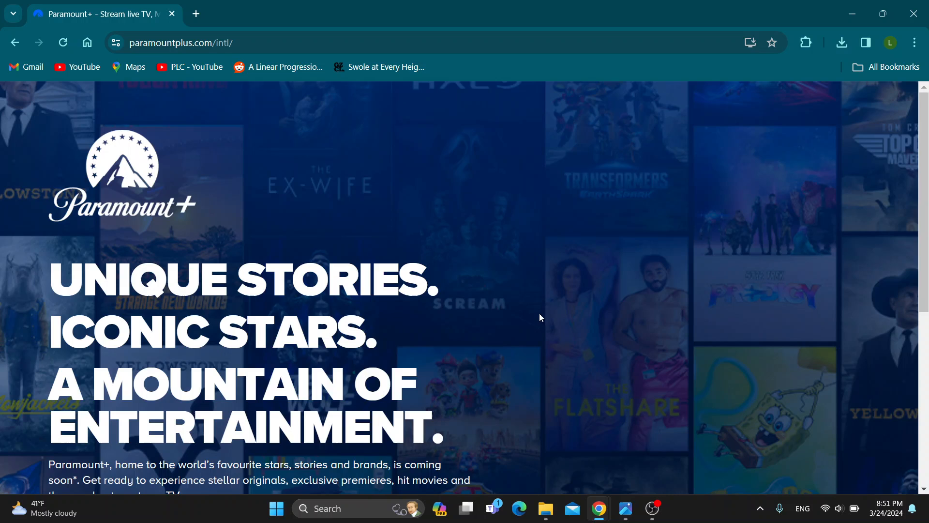
{"action": "mouse_move", "coordinate": [511, 326]}
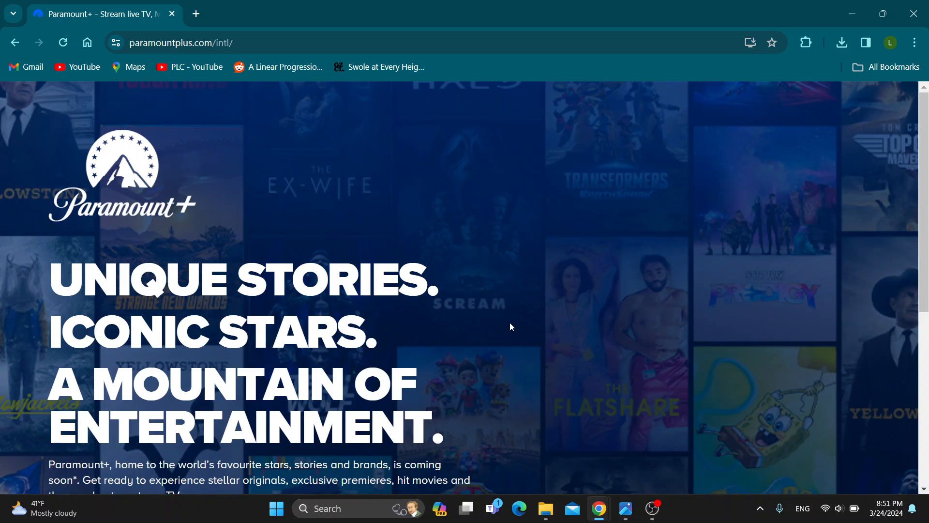
{"action": "mouse_move", "coordinate": [420, 343]}
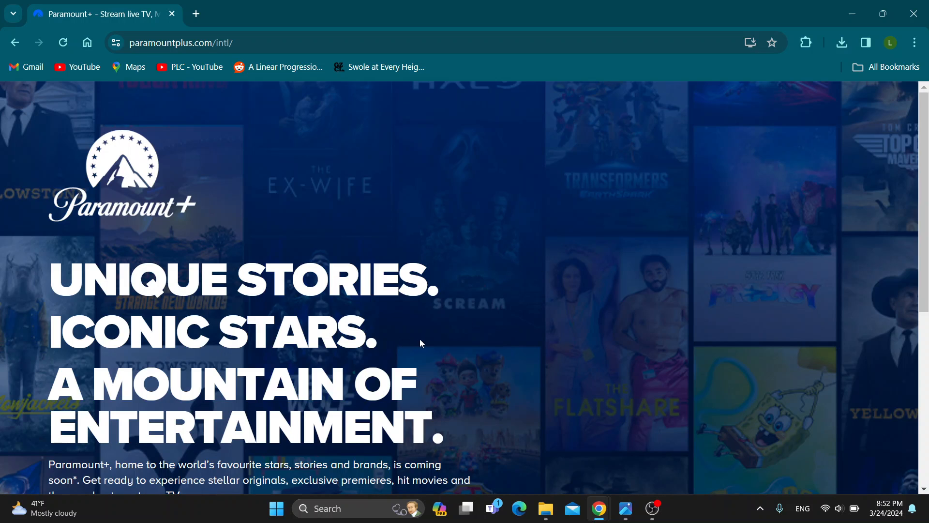
{"action": "mouse_move", "coordinate": [408, 320]}
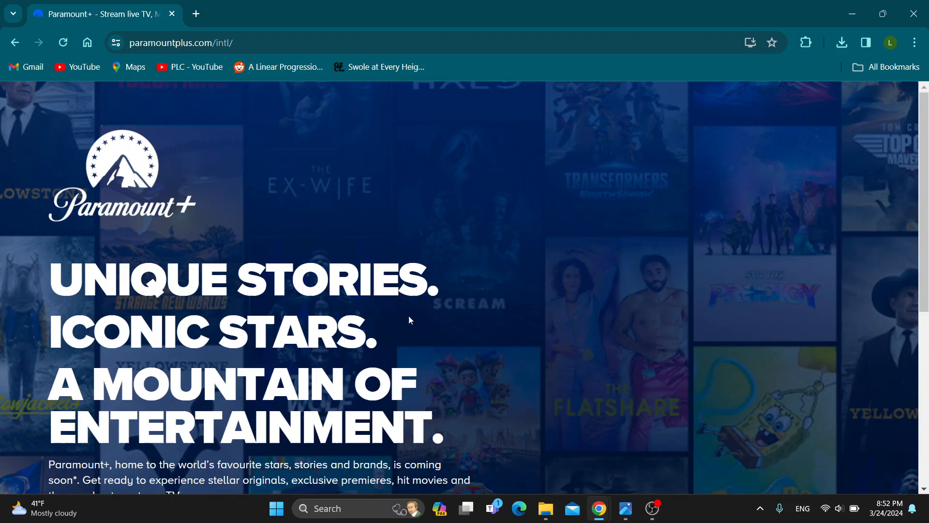
{"action": "mouse_move", "coordinate": [413, 313]}
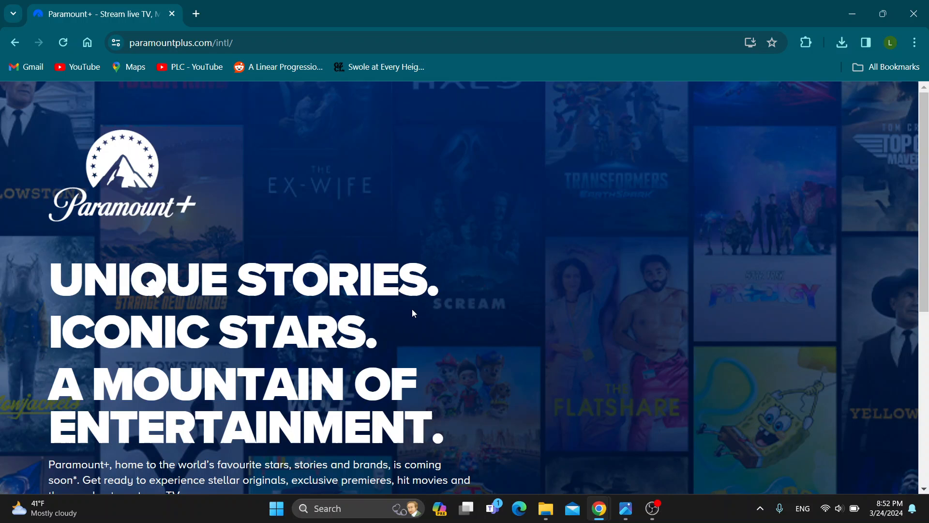
{"action": "mouse_move", "coordinate": [305, 198]}
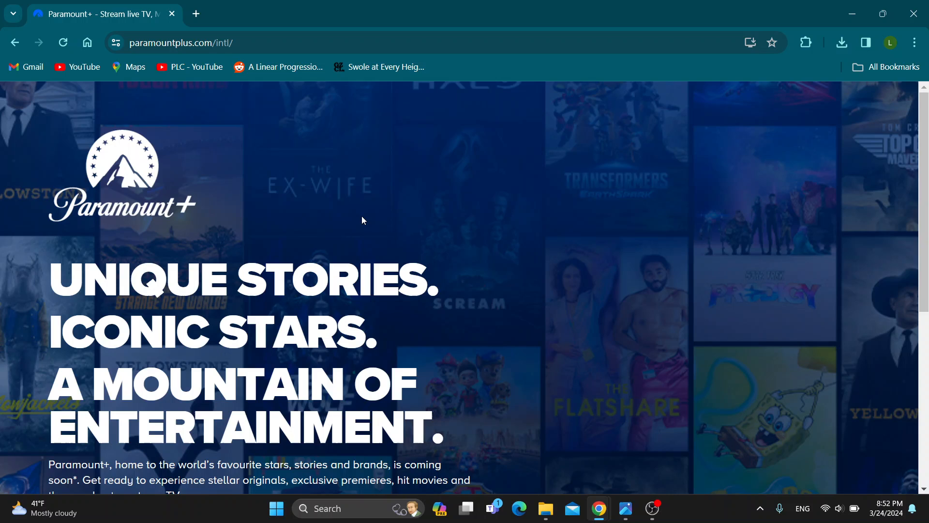
{"action": "mouse_move", "coordinate": [492, 305]}
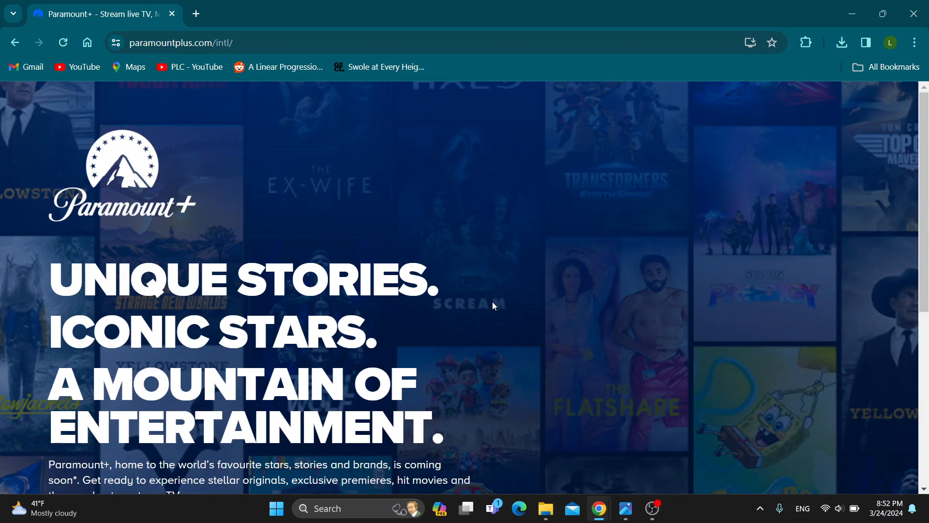
{"action": "mouse_move", "coordinate": [705, 347]}
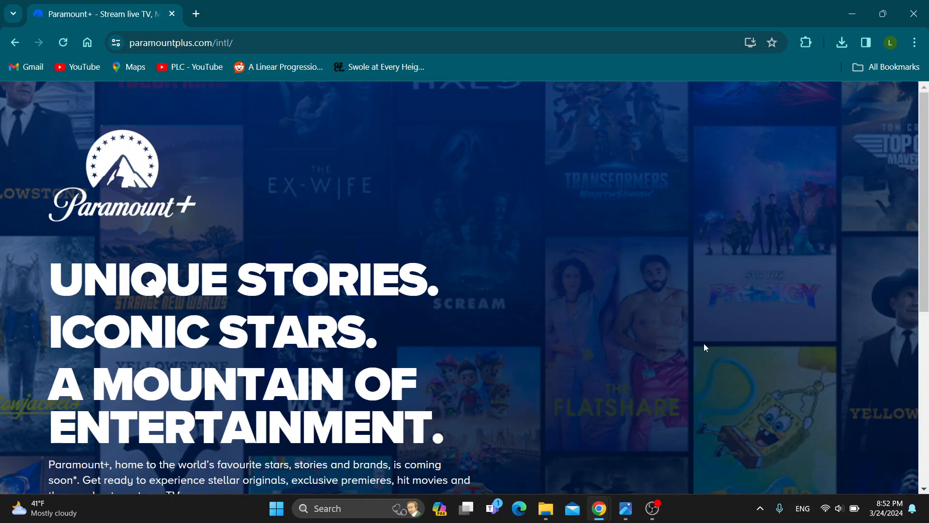
{"action": "mouse_move", "coordinate": [865, 122]}
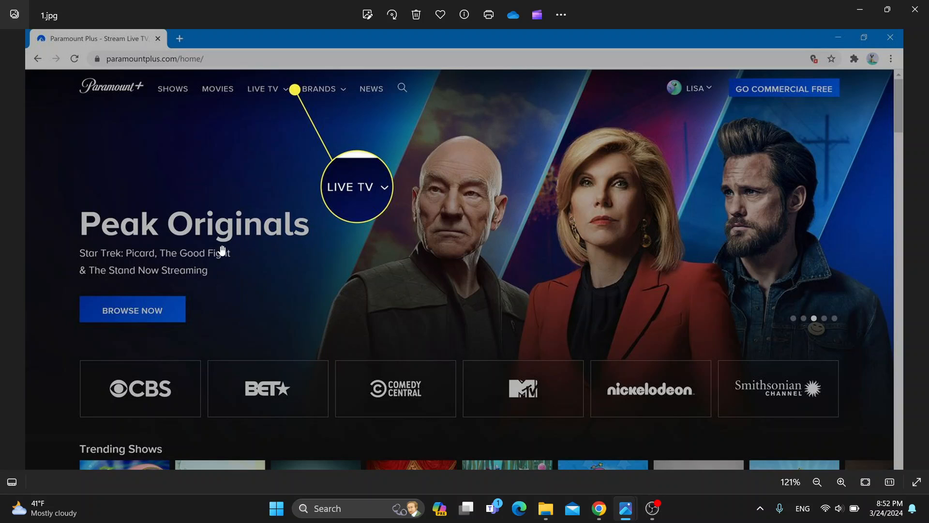
{"action": "mouse_move", "coordinate": [140, 430]}
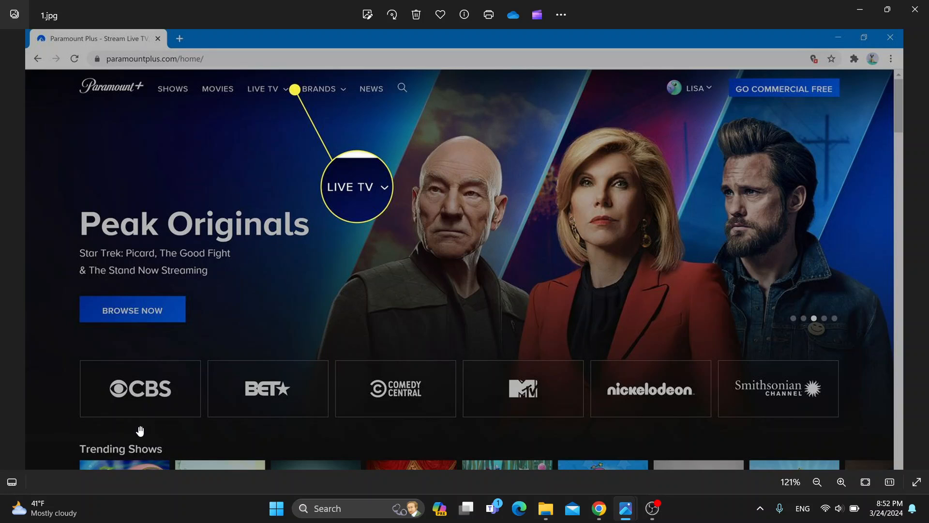
{"action": "mouse_move", "coordinate": [330, 102]}
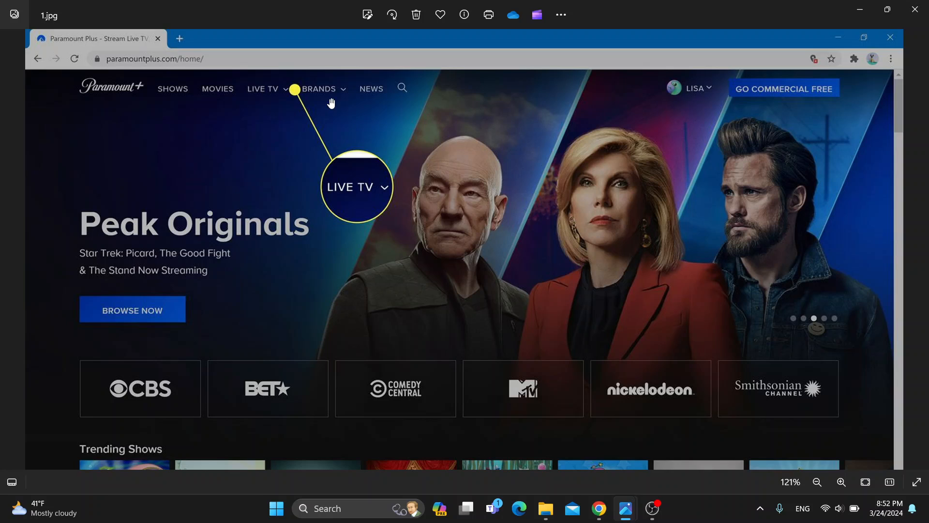
{"action": "mouse_move", "coordinate": [379, 234]}
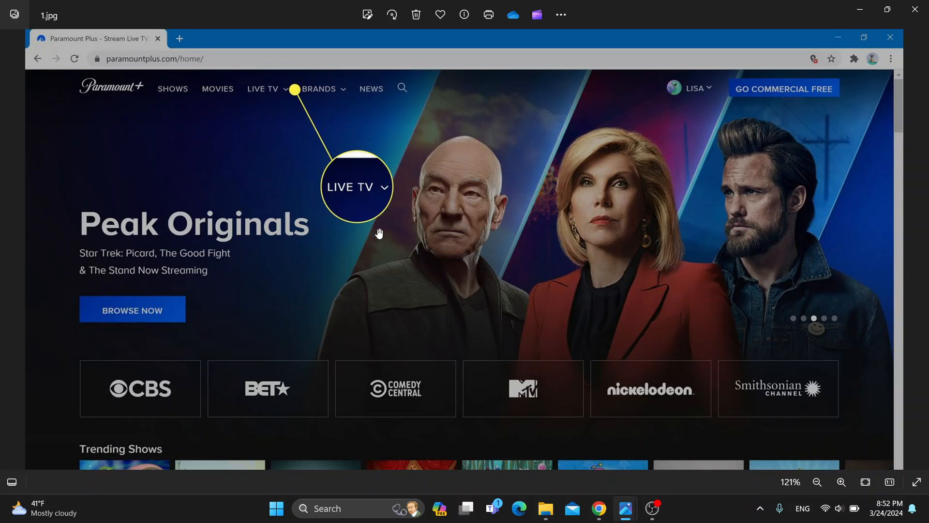
{"action": "mouse_move", "coordinate": [431, 348]}
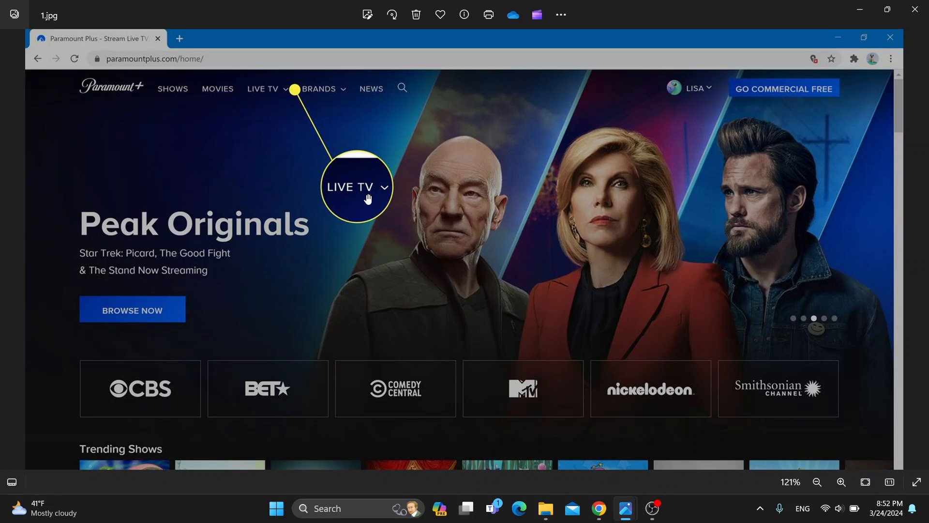
{"action": "mouse_move", "coordinate": [265, 385]}
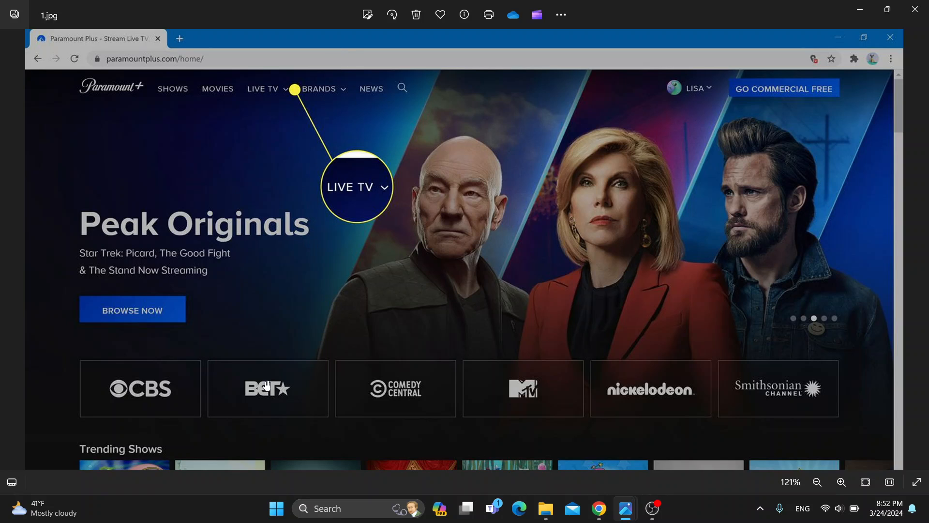
{"action": "mouse_move", "coordinate": [200, 468]}
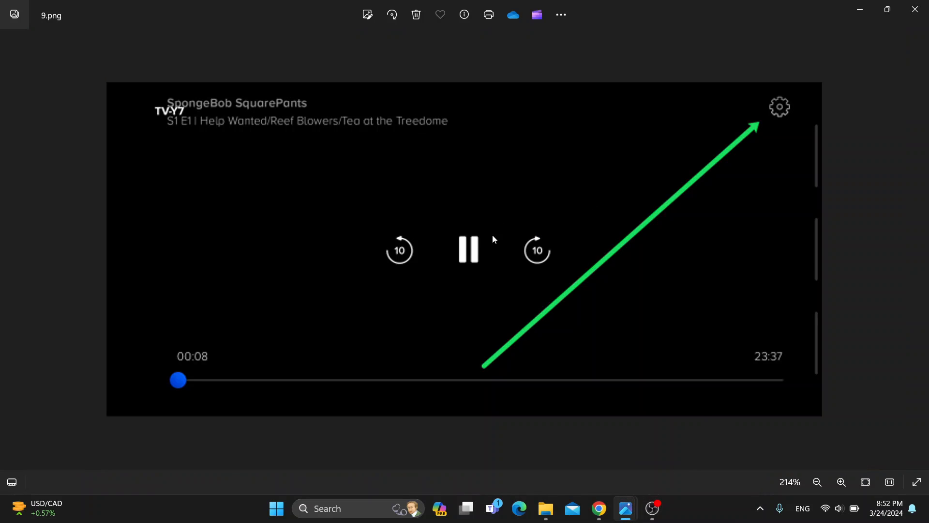
{"action": "mouse_move", "coordinate": [437, 289]}
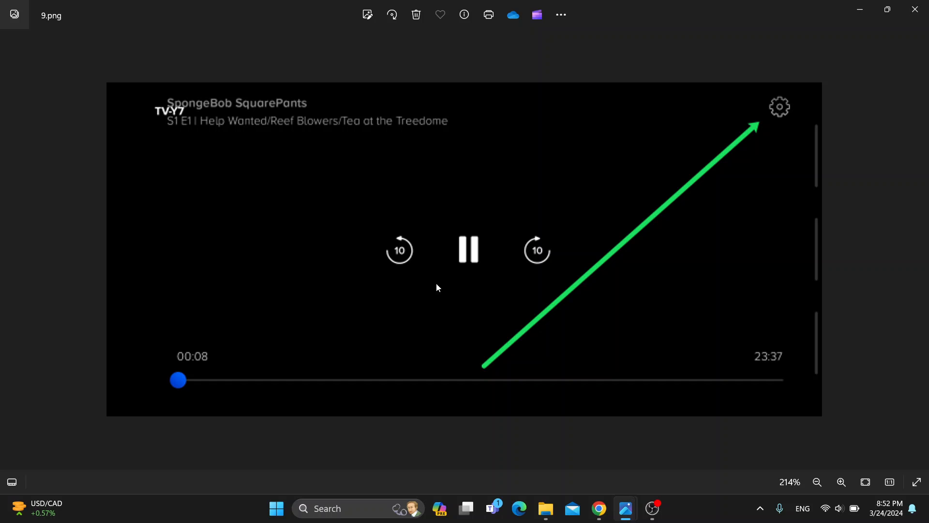
{"action": "mouse_move", "coordinate": [479, 276]}
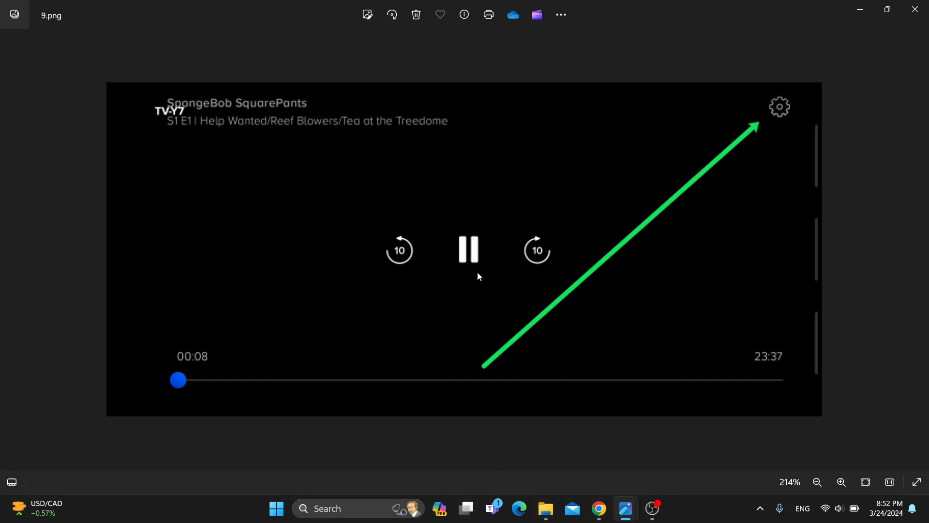
{"action": "mouse_move", "coordinate": [783, 110]}
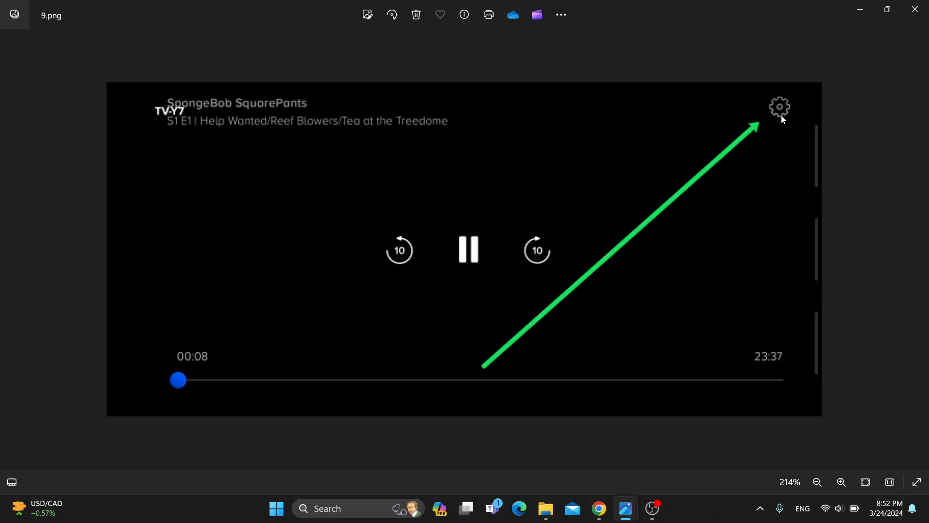
{"action": "mouse_move", "coordinate": [781, 112]}
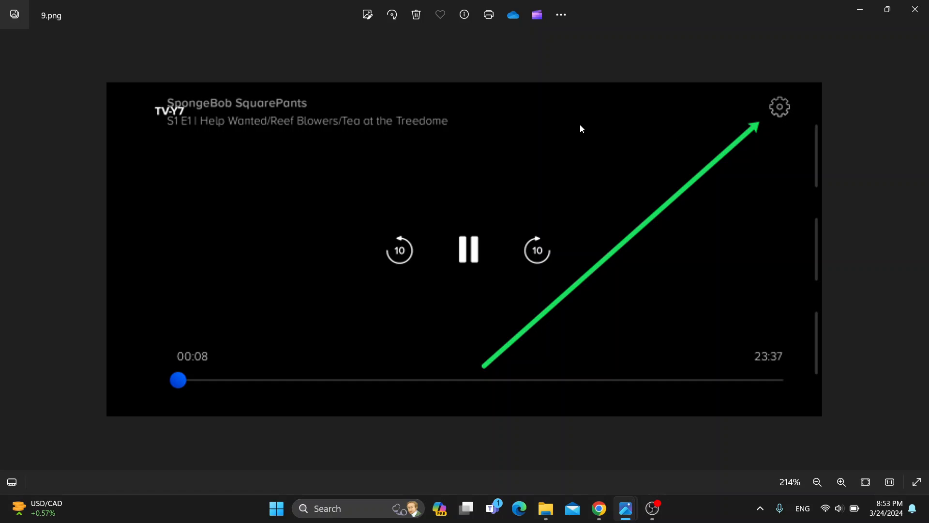
{"action": "mouse_move", "coordinate": [595, 143]}
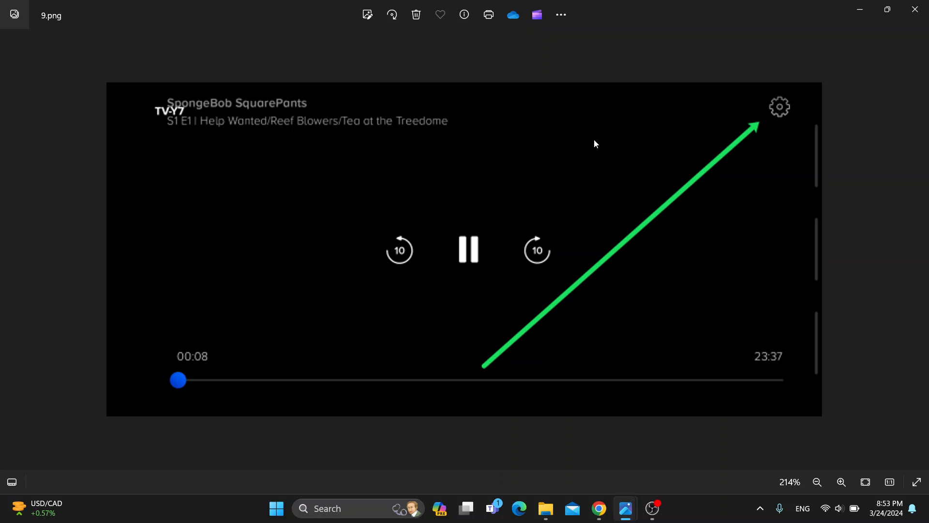
{"action": "mouse_move", "coordinate": [540, 141]}
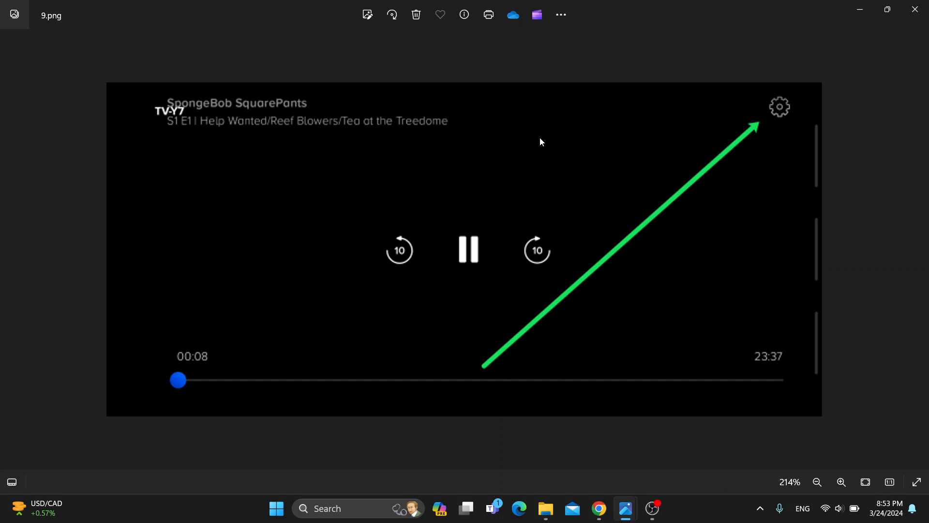
{"action": "mouse_move", "coordinate": [412, 206]}
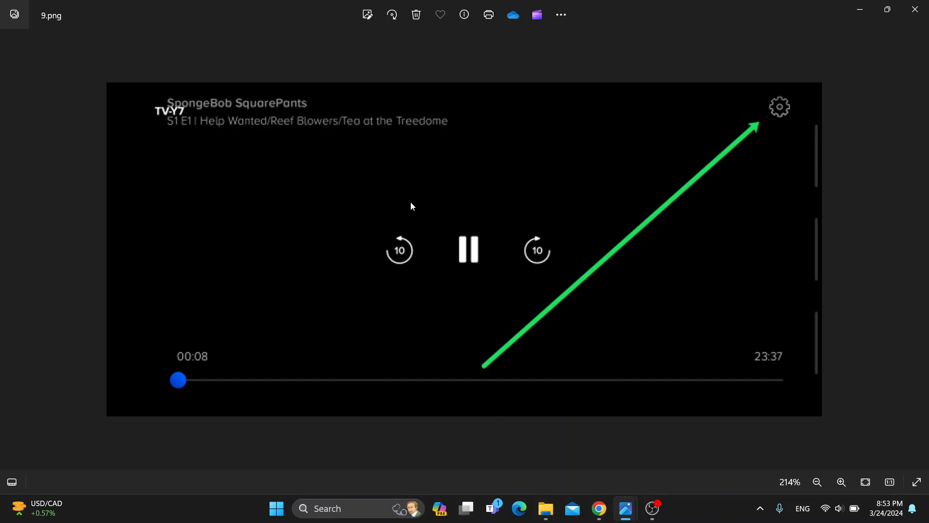
{"action": "mouse_move", "coordinate": [463, 173]}
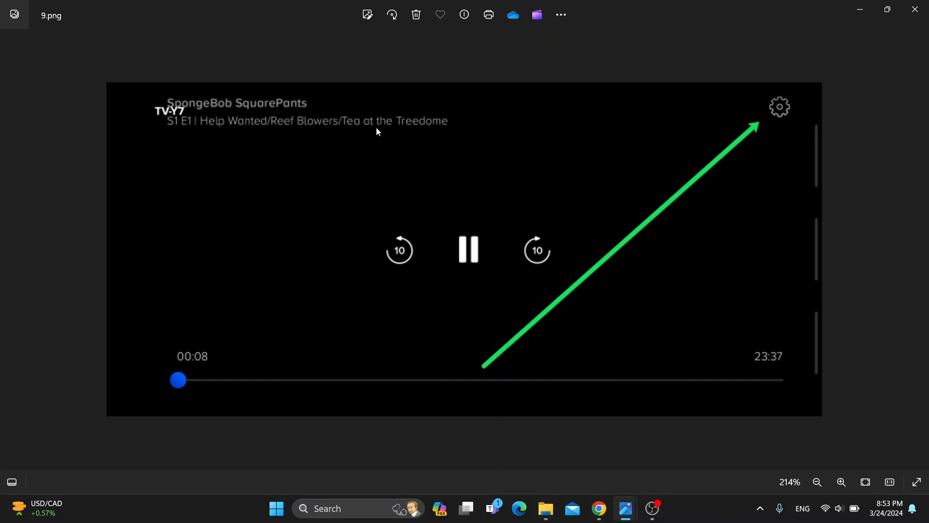
{"action": "mouse_move", "coordinate": [418, 238]}
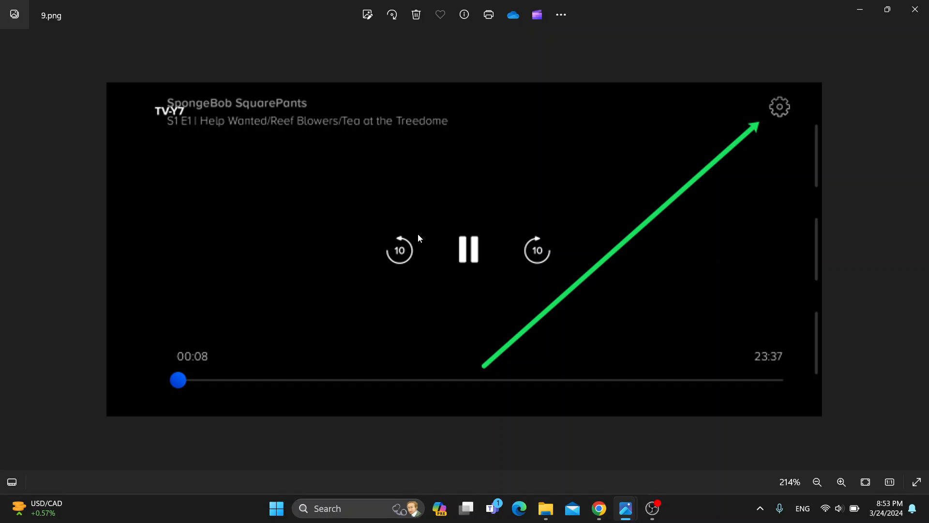
{"action": "mouse_move", "coordinate": [442, 183]}
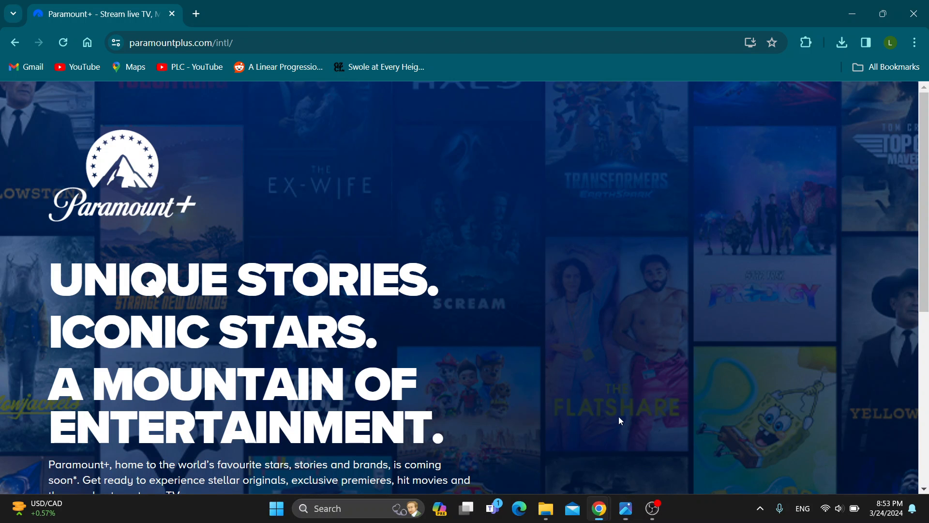
{"action": "mouse_move", "coordinate": [611, 274]}
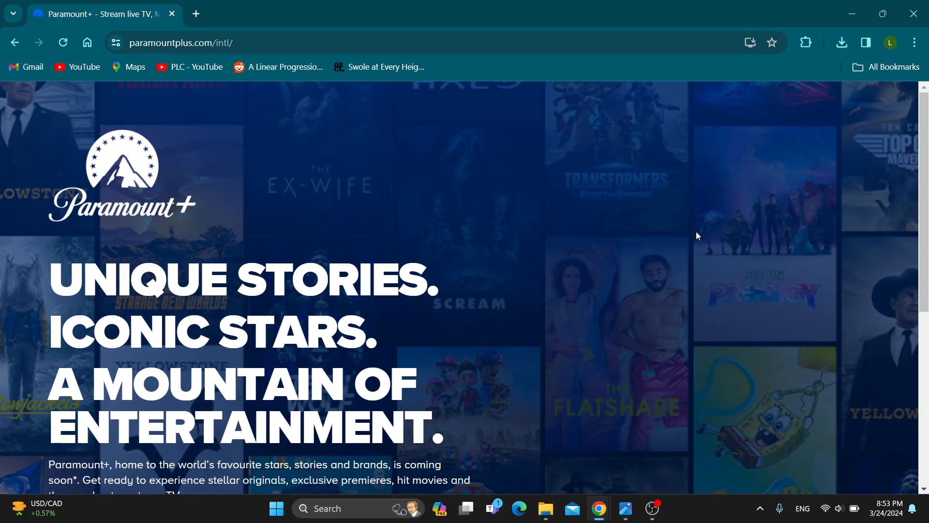
{"action": "mouse_move", "coordinate": [529, 300]}
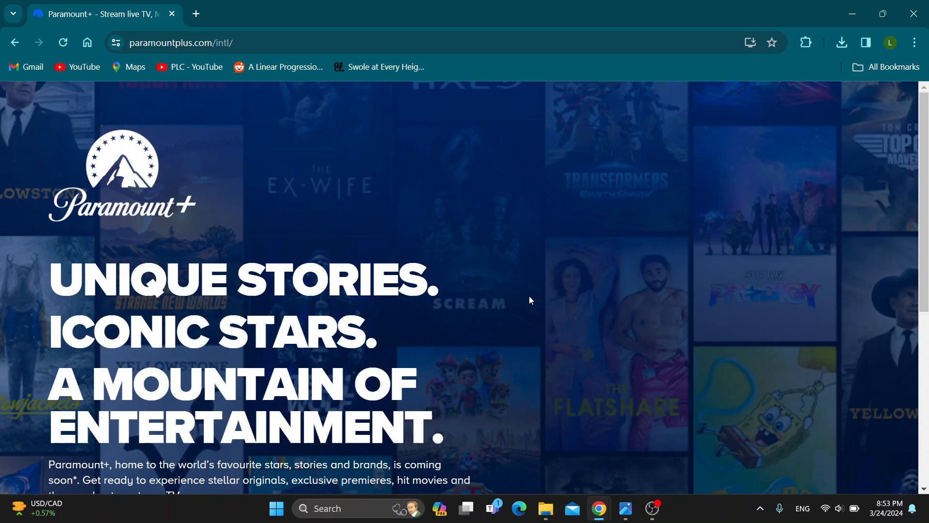
{"action": "mouse_move", "coordinate": [585, 298]}
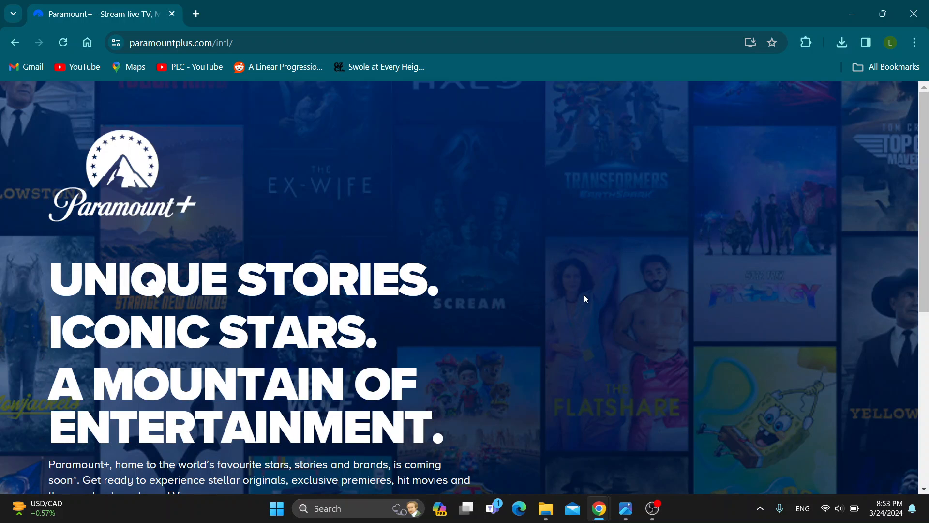